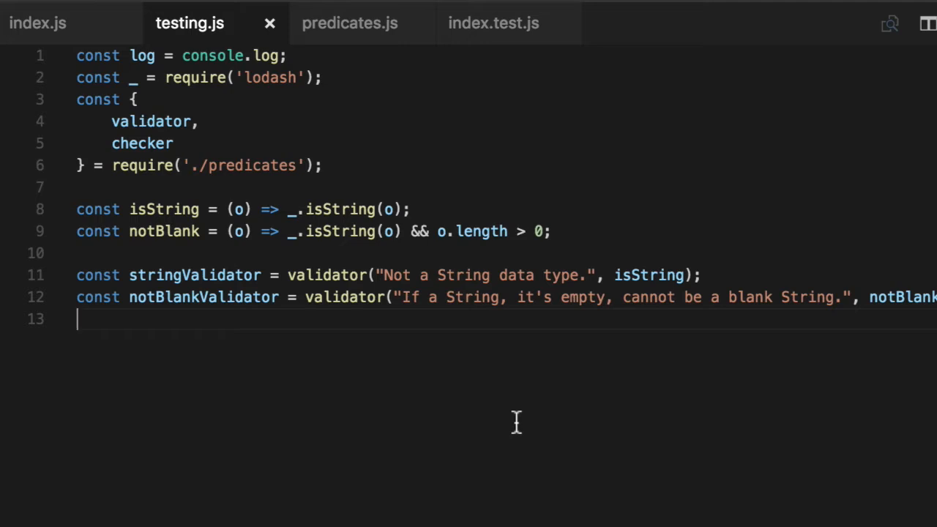
# Highlight stringValidator, validator and validatorFunction while reviewing the checker's reduce logic
pyautogui.doubleClick(194, 275)
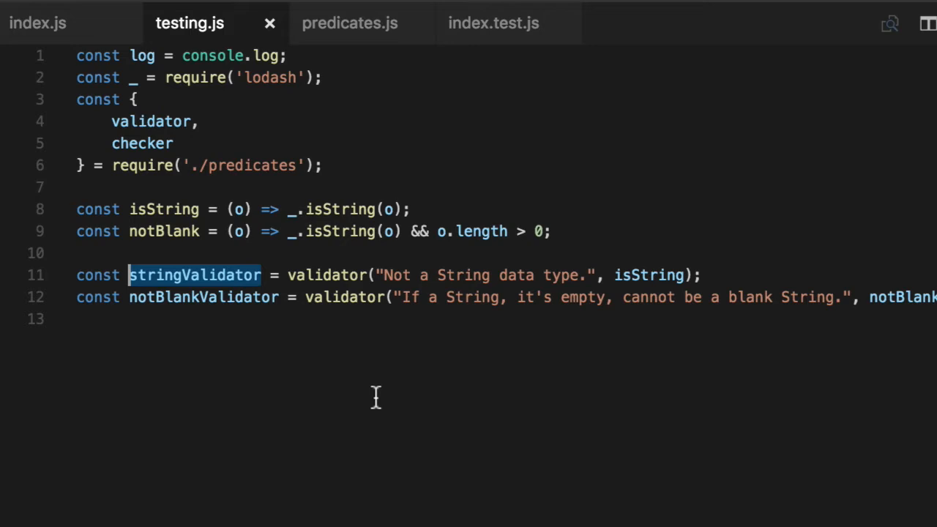
pyautogui.moveTo(398, 408)
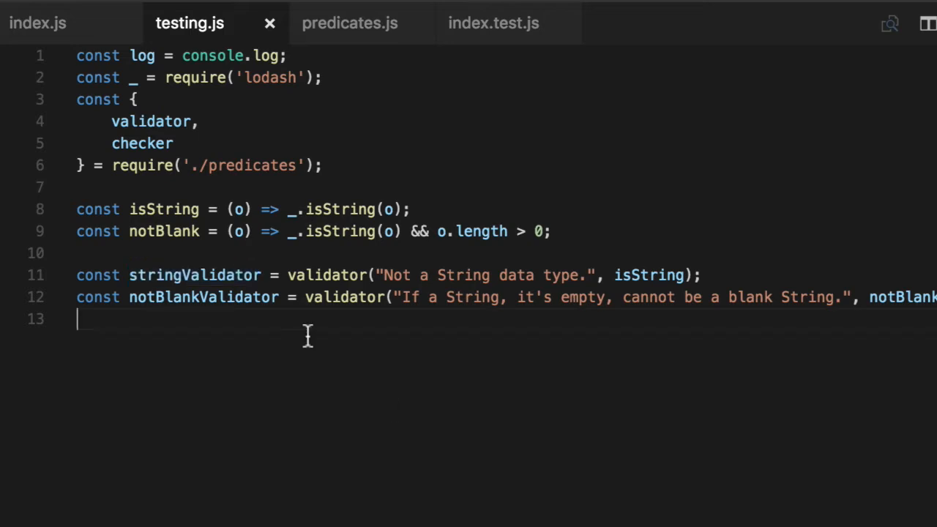
pyautogui.moveTo(248, 381)
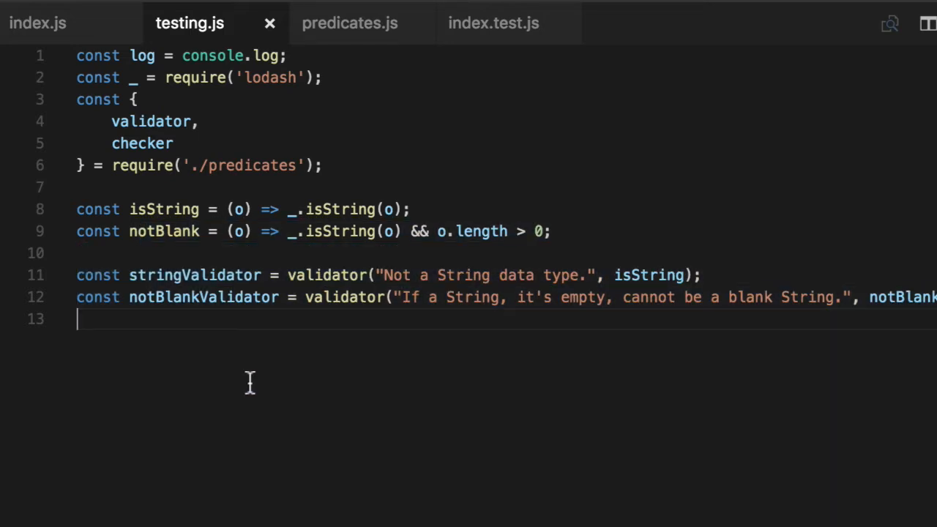
pyautogui.moveTo(591, 265)
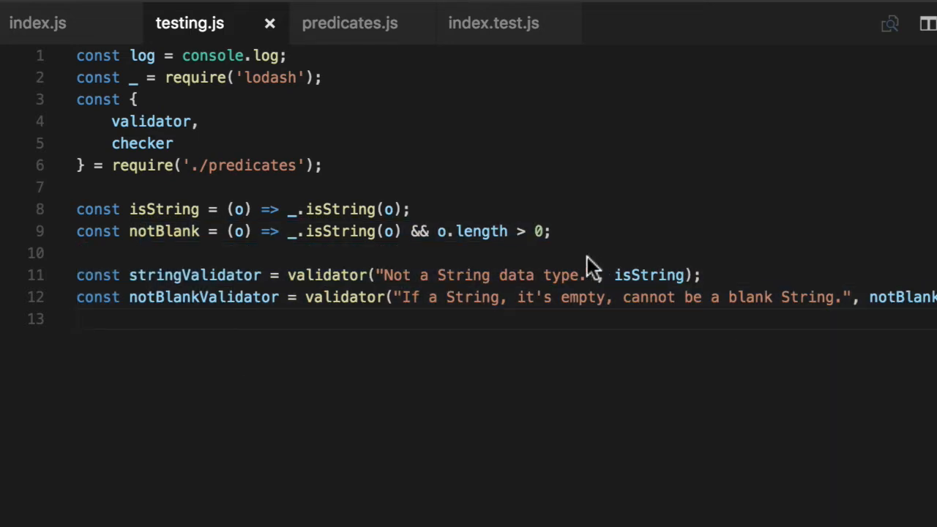
pyautogui.click(350, 23)
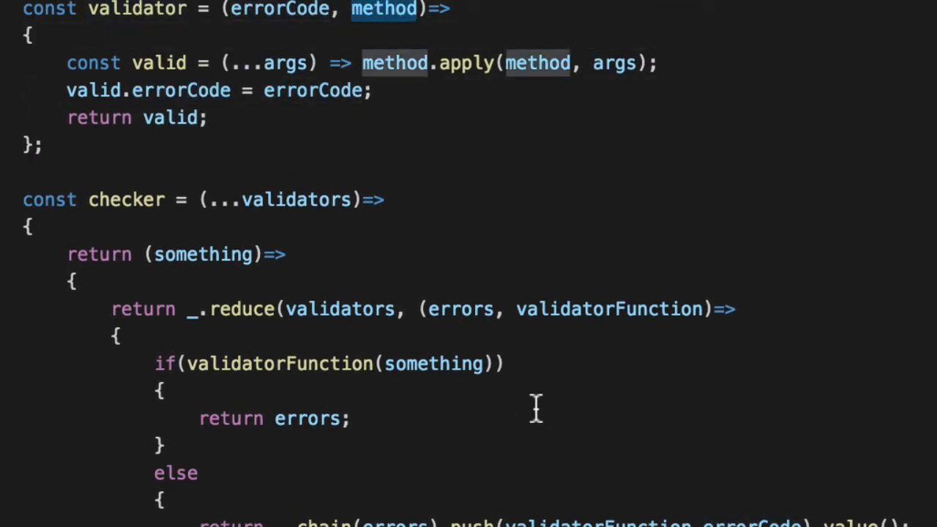
pyautogui.moveTo(606, 212)
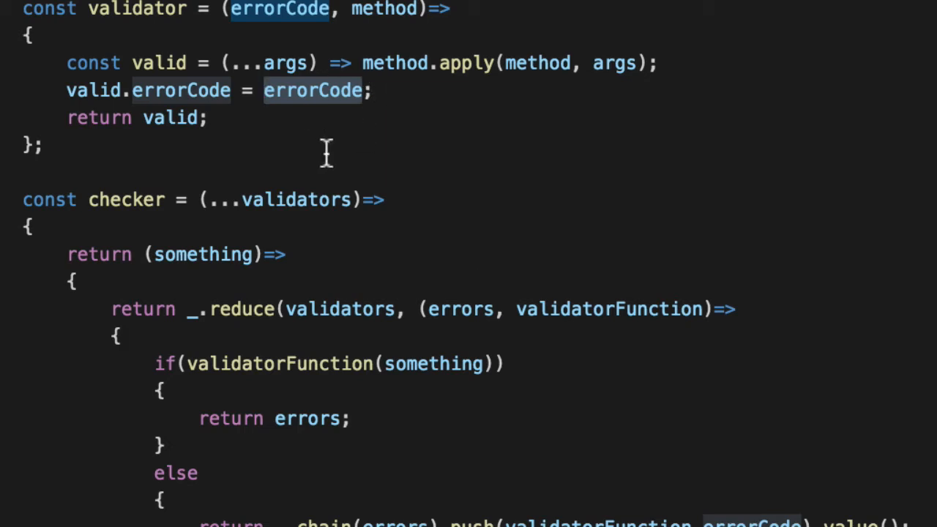
pyautogui.moveTo(663, 338)
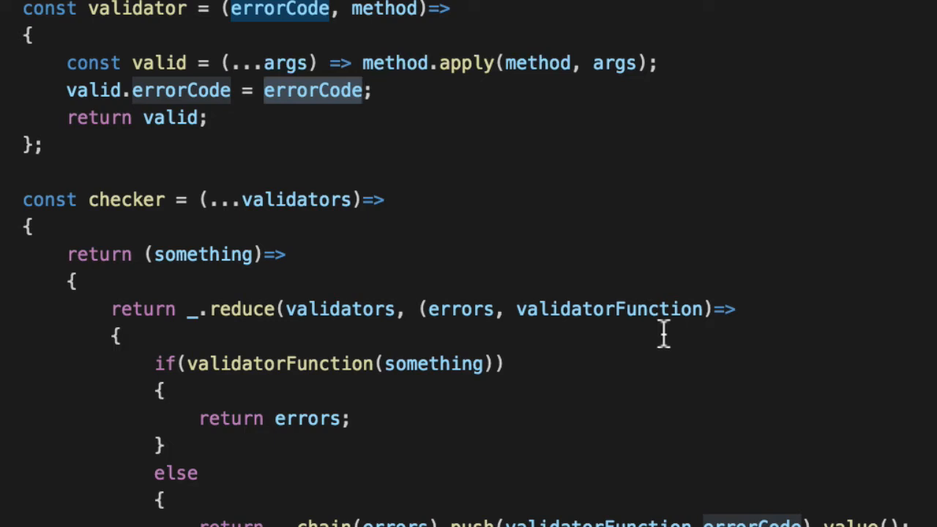
pyautogui.doubleClick(126, 199)
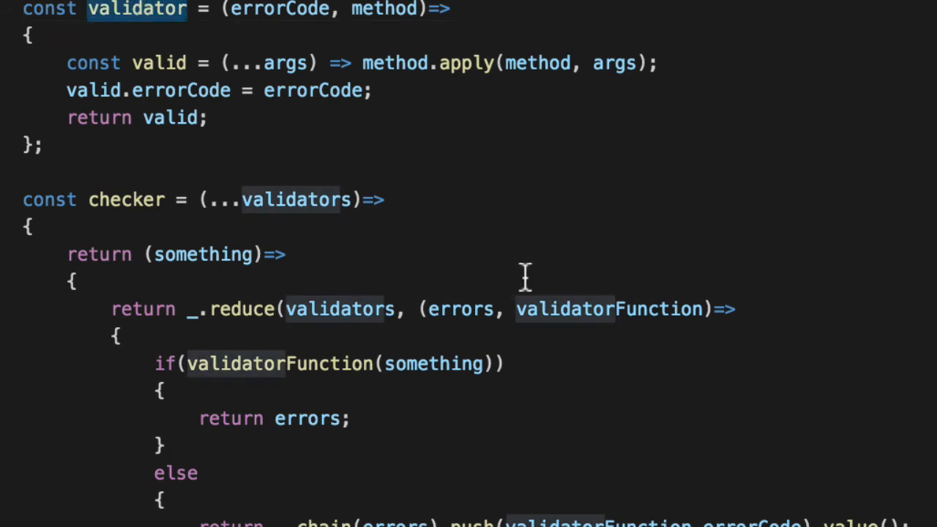
pyautogui.moveTo(237, 313)
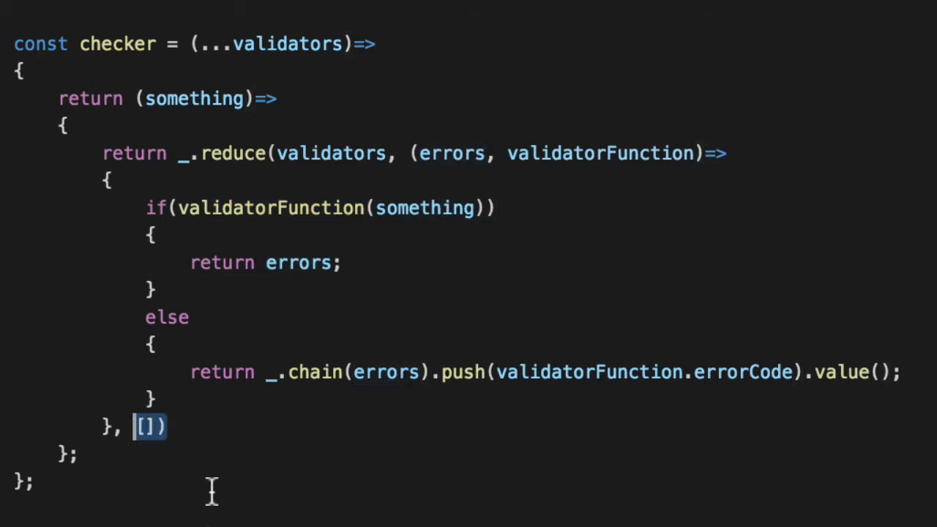
pyautogui.moveTo(370, 271)
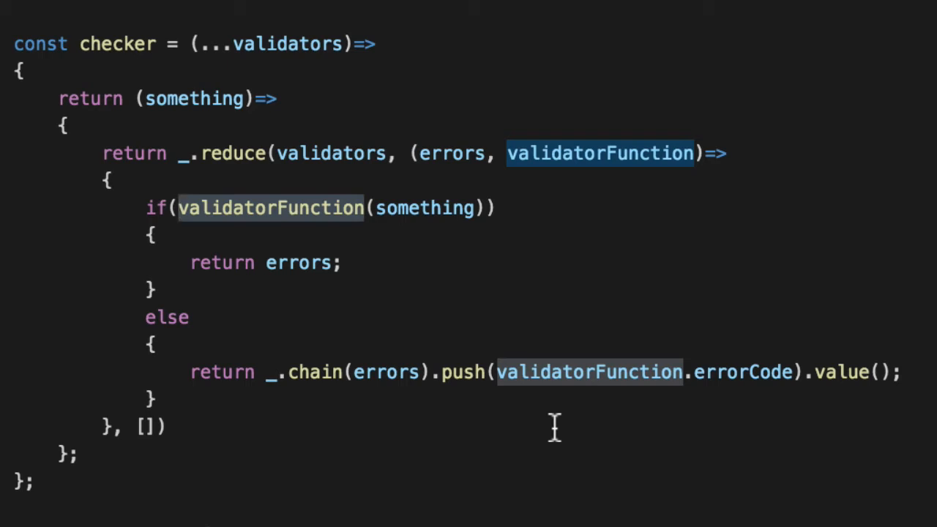
pyautogui.doubleClick(742, 371)
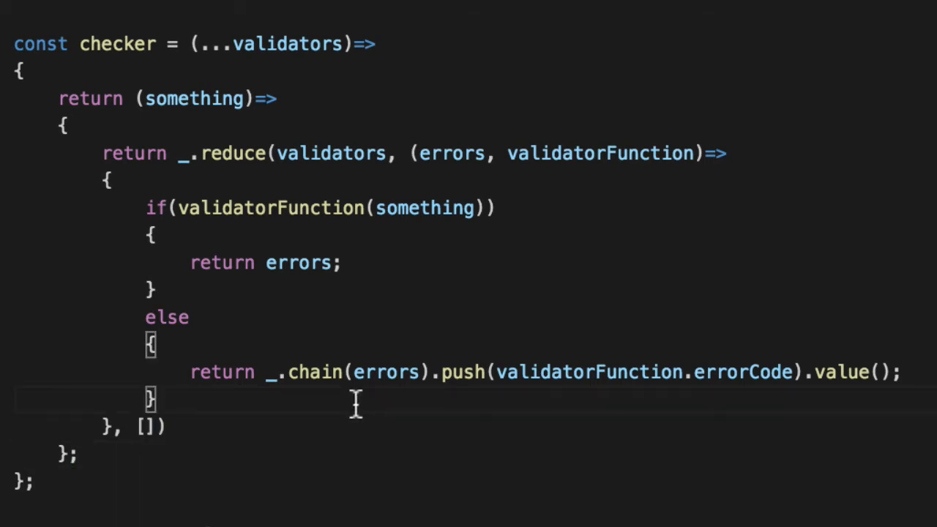
pyautogui.moveTo(356, 402)
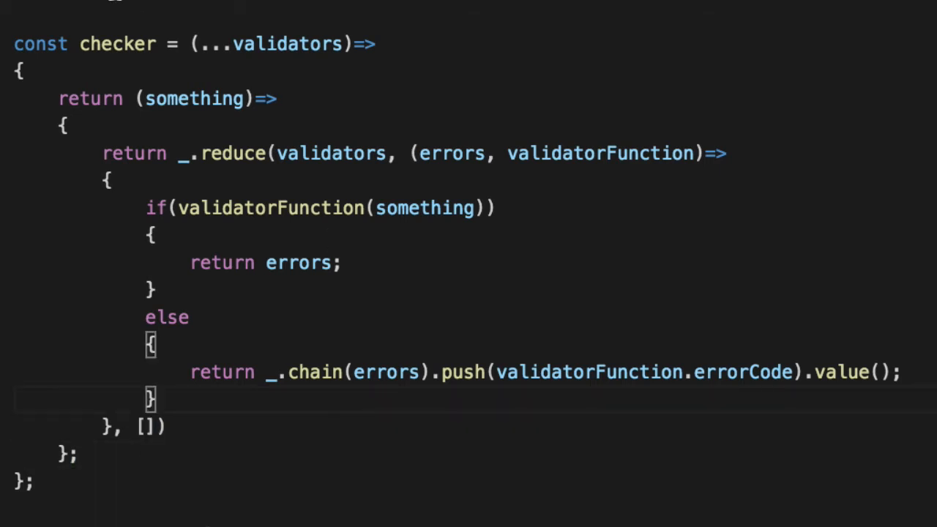
pyautogui.doubleClick(117, 43)
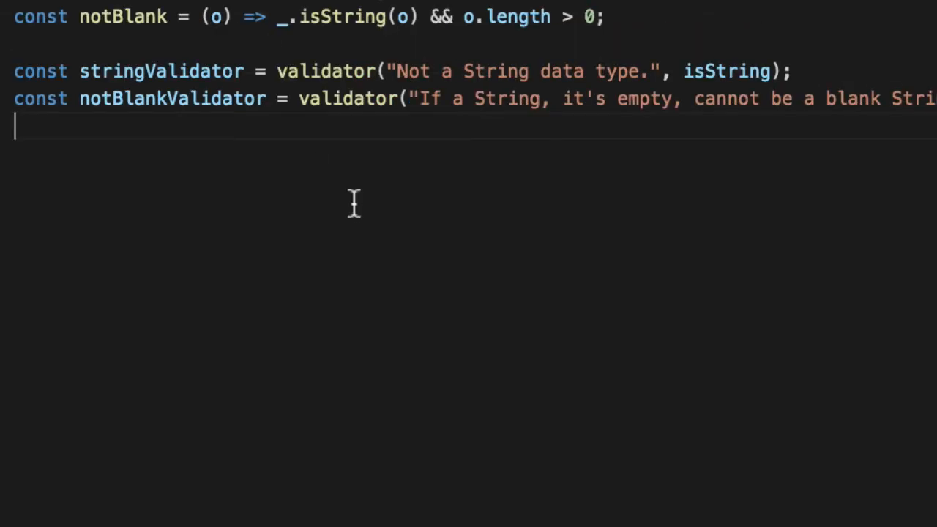
# Define checkString as checker(stringValidator, notBlankValidator) and start a const errors line
pyautogui.write('const')
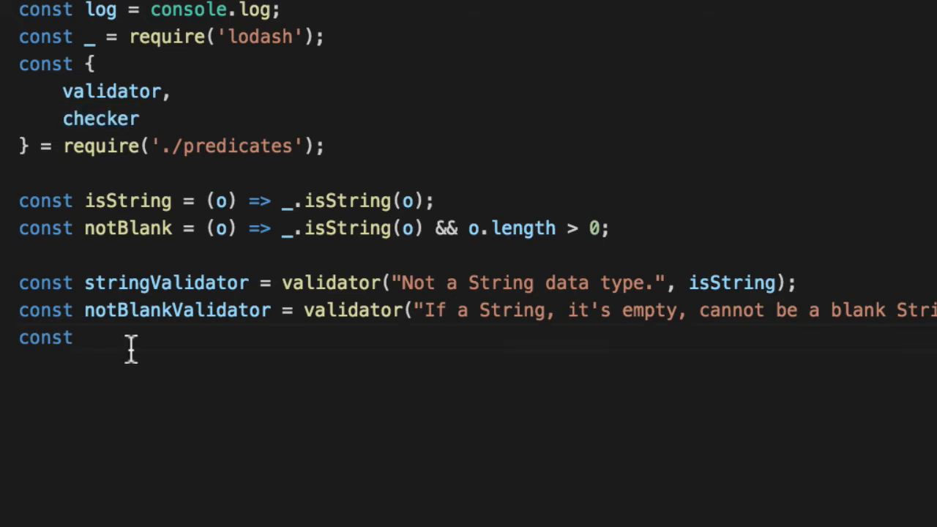
pyautogui.write('checkString')
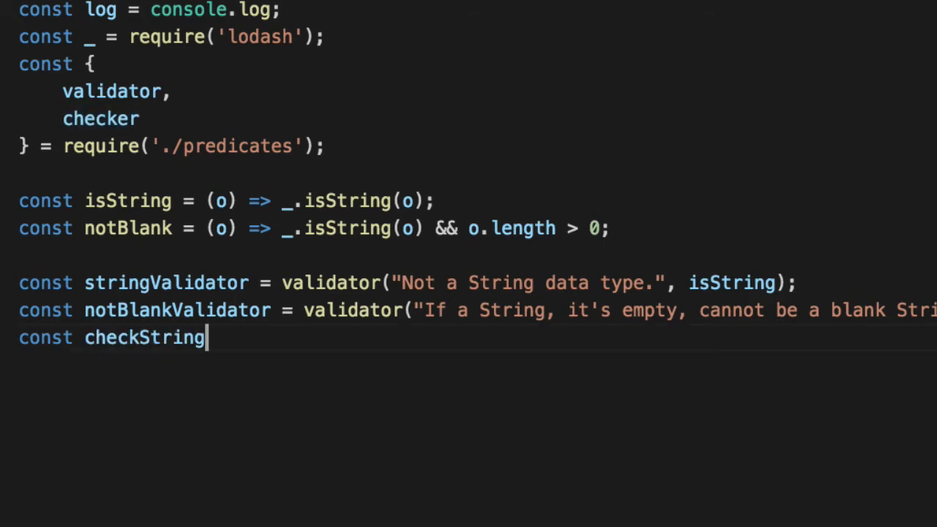
pyautogui.write('= checker(')
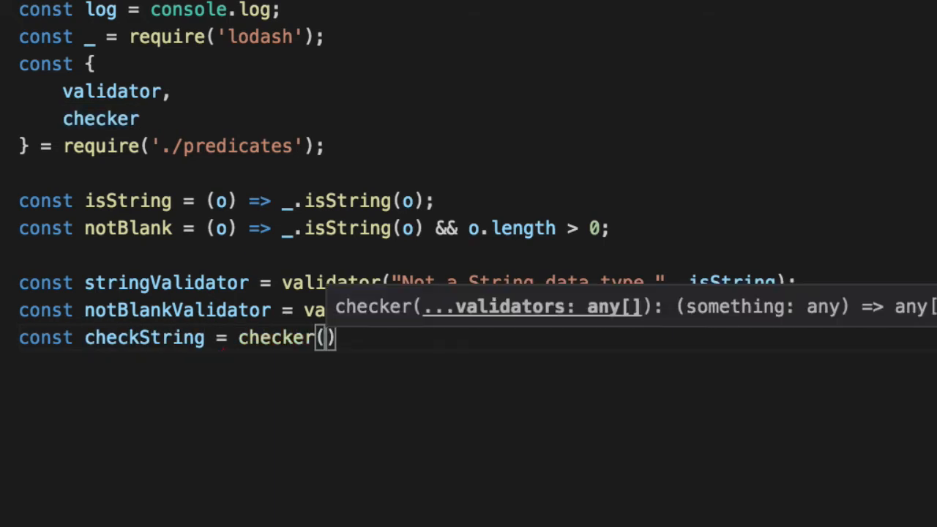
pyautogui.write('stringValidator,')
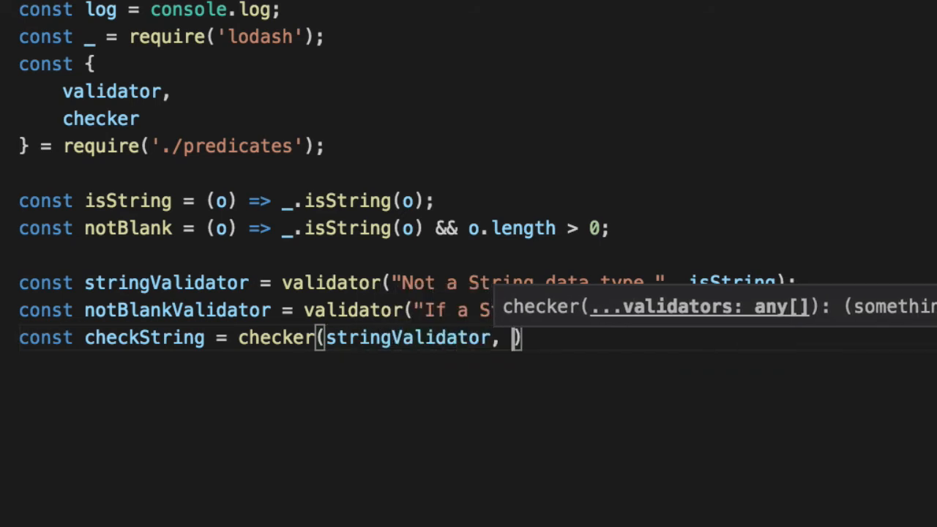
pyautogui.write('notBla')
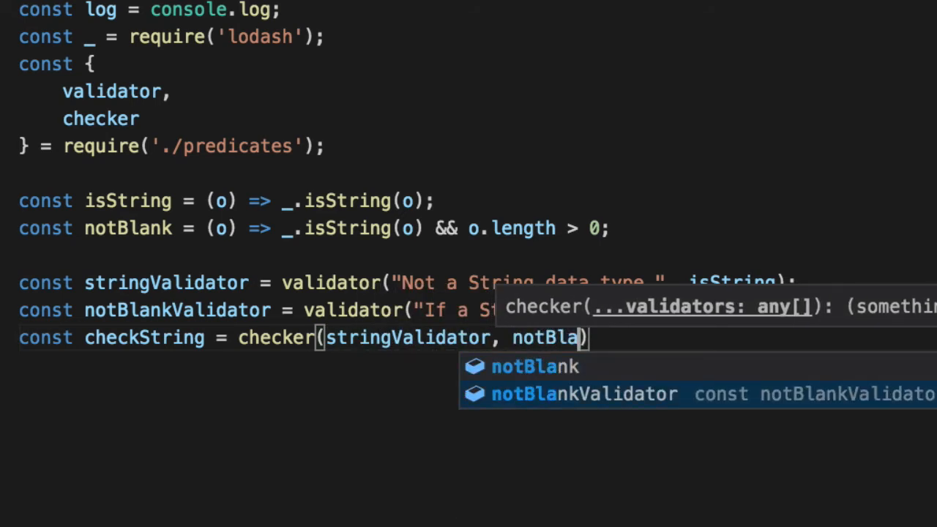
pyautogui.press('Tab')
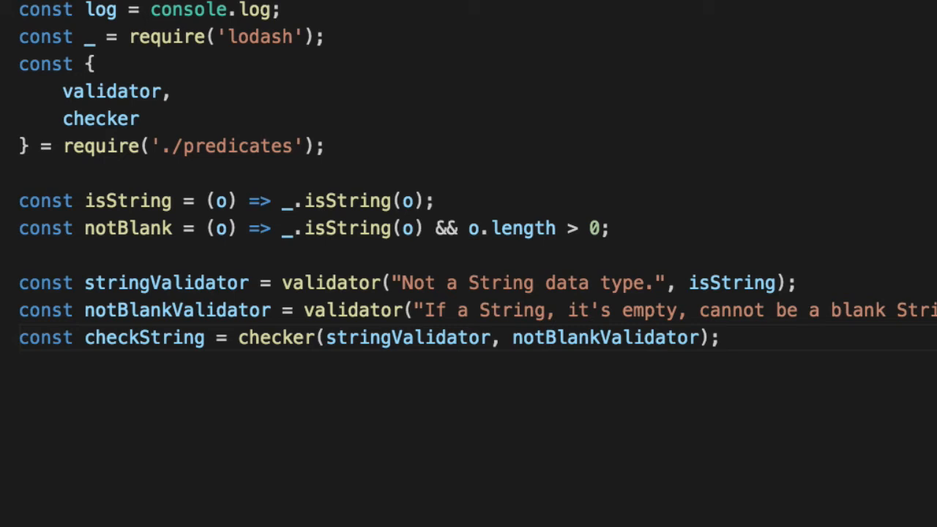
pyautogui.write('const er')
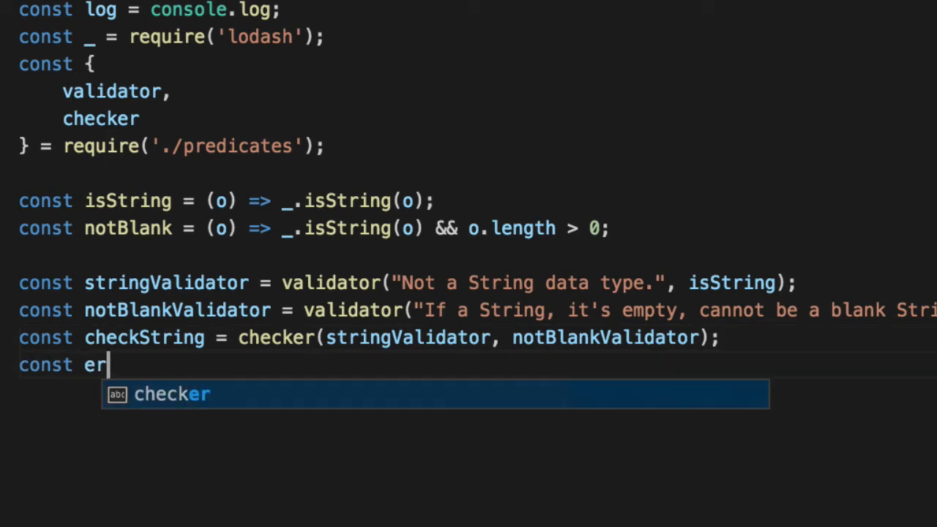
# Assign errors = checkString(...), log it, and change the argument to 1
pyautogui.write('rors = checkString("");')
pyautogui.write('log("errors:", errors);')
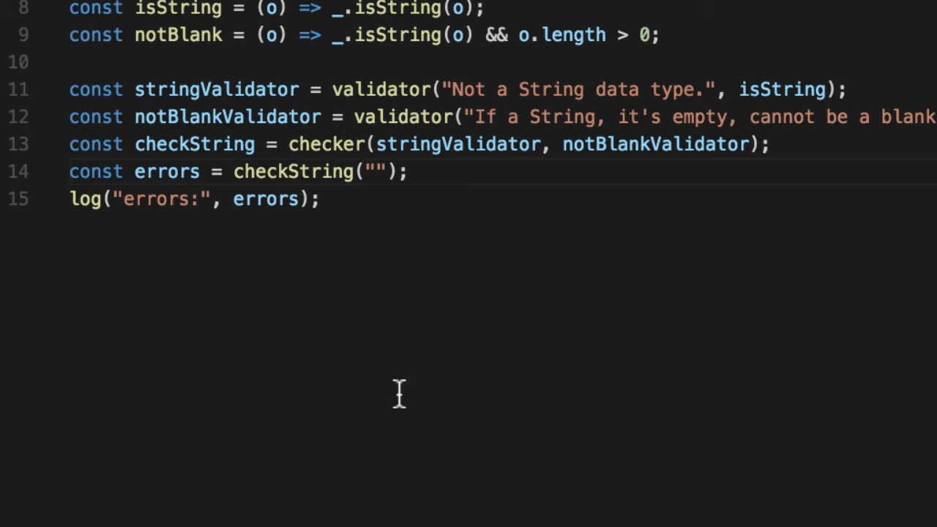
pyautogui.doubleClick(217, 89)
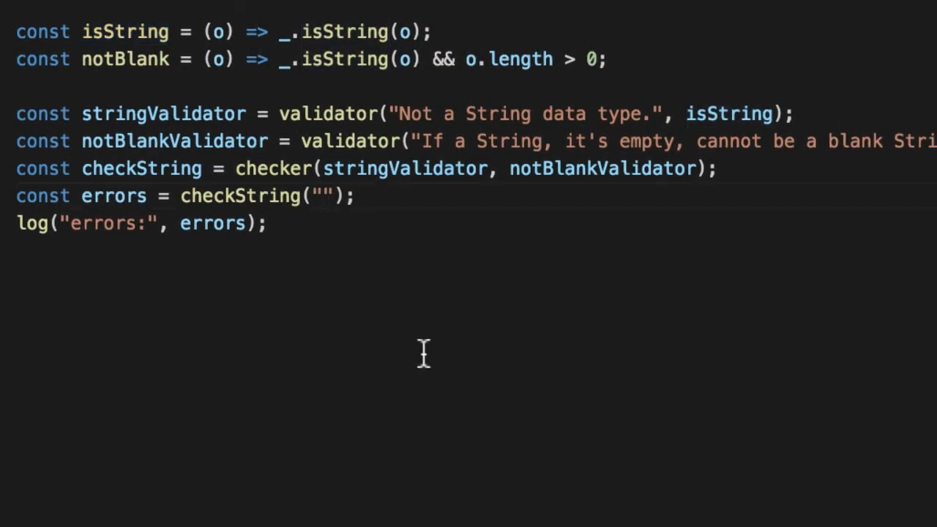
pyautogui.write('1')
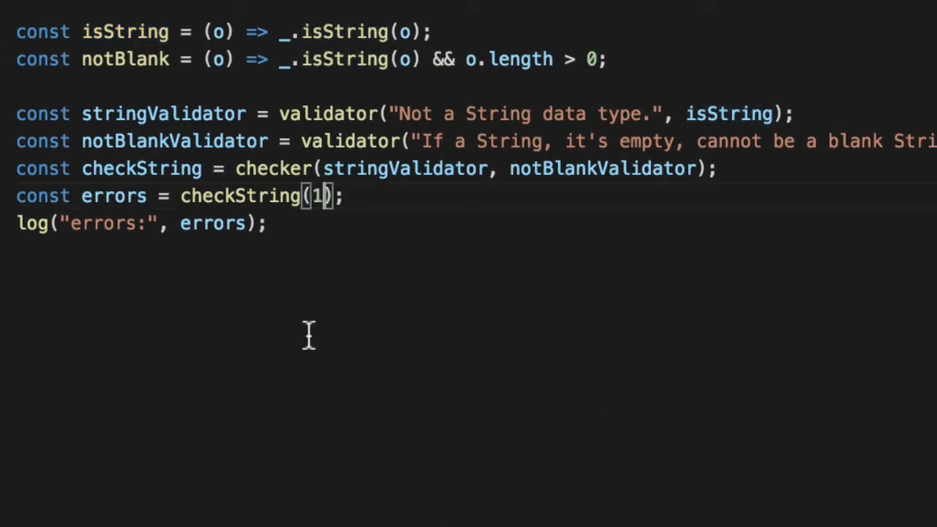
pyautogui.doubleClick(125, 59)
pyautogui.write('checkString(')
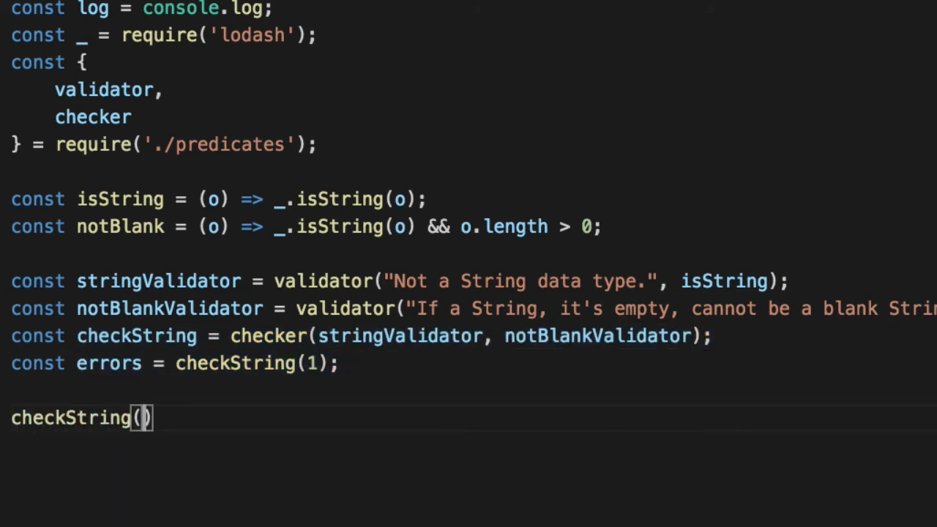
# Draft checkString("cow").should.have.lengthOf(0) and a length.above assertion for checkString("")
pyautogui.write('"cow"')
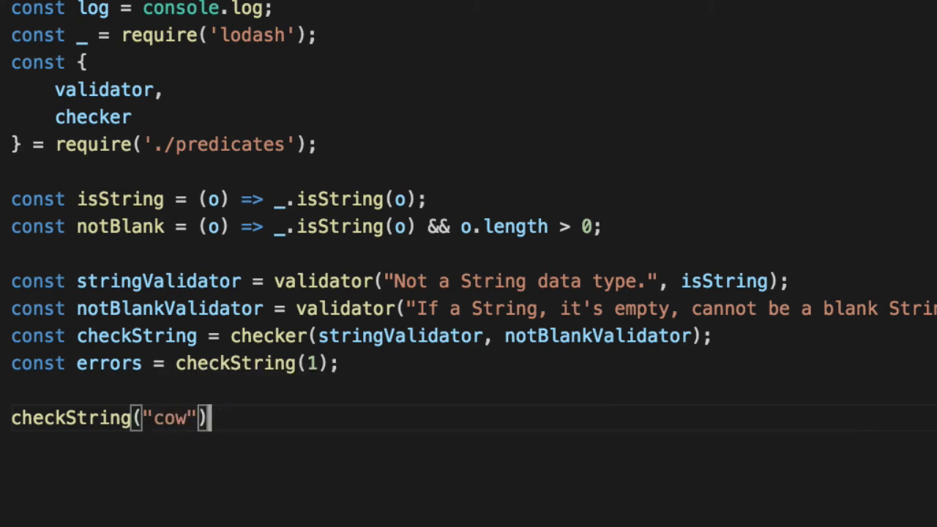
pyautogui.write('.should.have.lengthOf(0);')
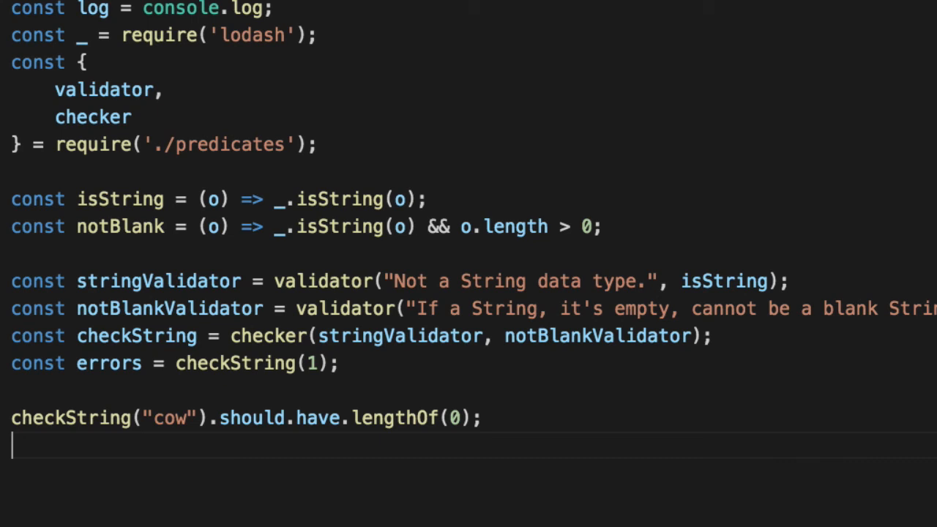
pyautogui.write('checkString(')
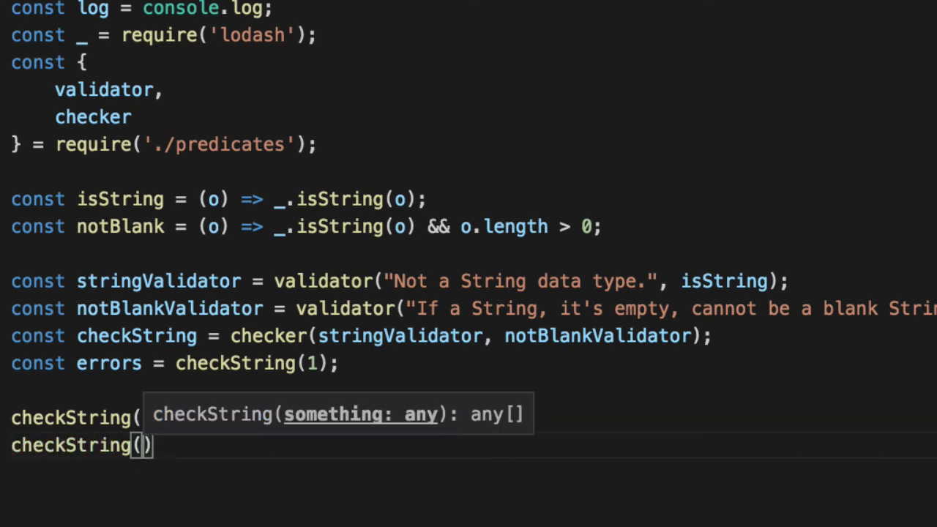
pyautogui.write('"c')
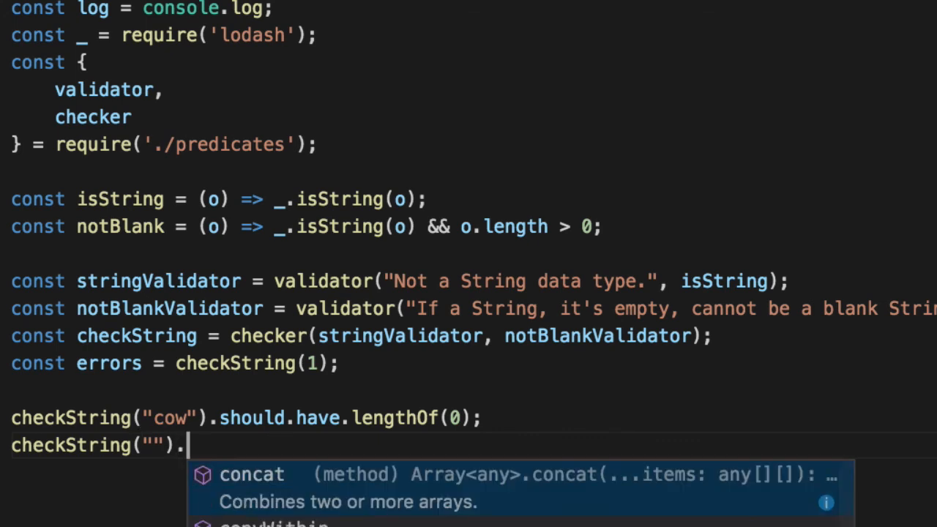
pyautogui.write('should.have.length.a')
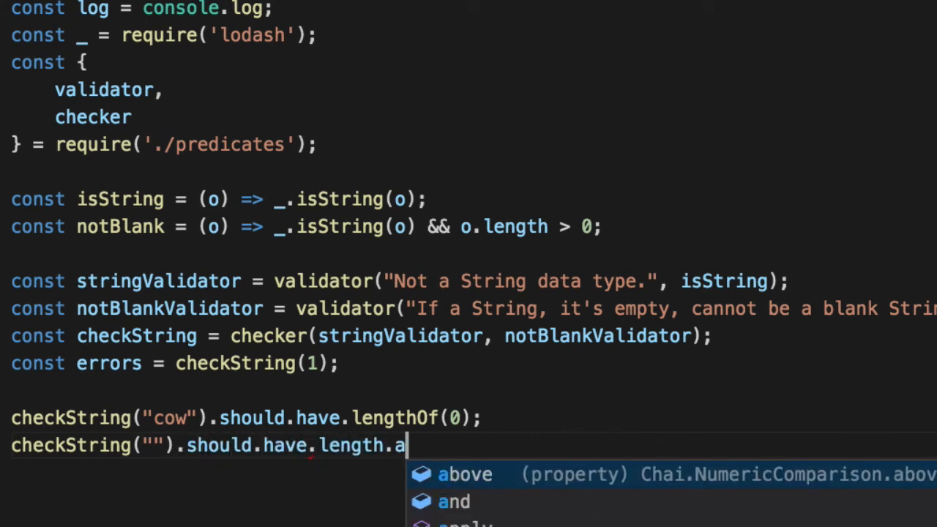
pyautogui.write('bove(o')
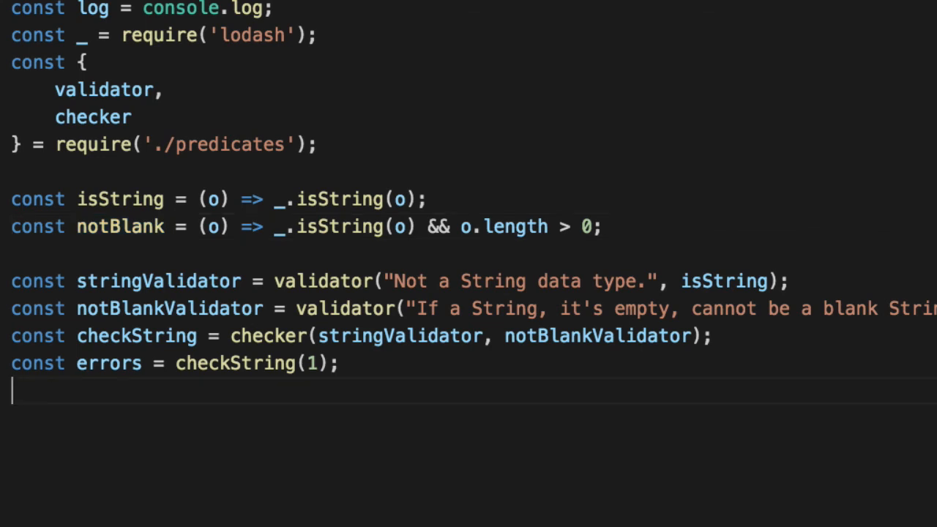
pyautogui.moveTo(307, 430)
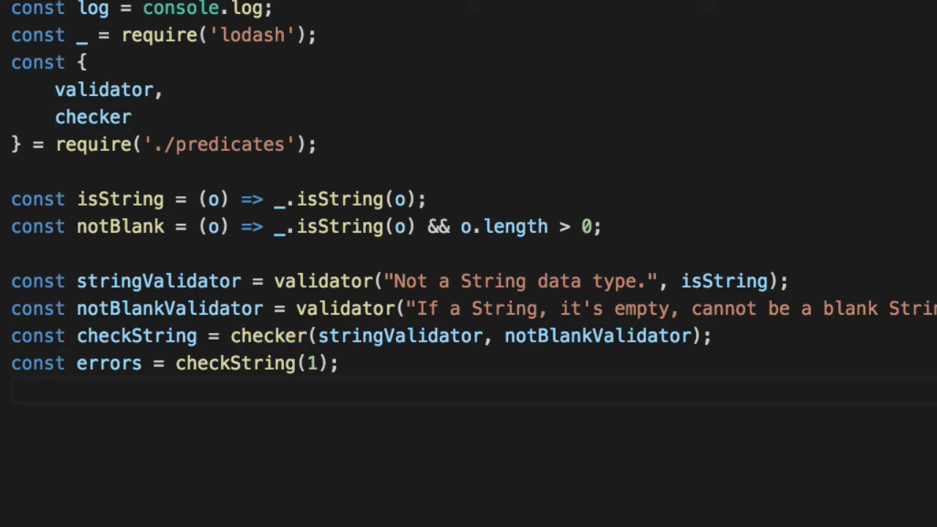
pyautogui.moveTo(7, 15)
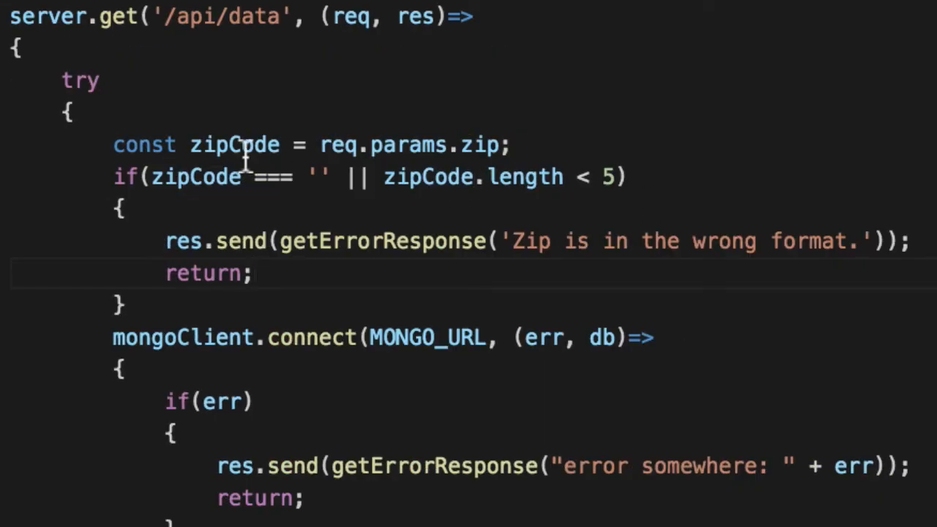
# Highlight the req parameter in the /api/data zip-code route
pyautogui.doubleClick(351, 16)
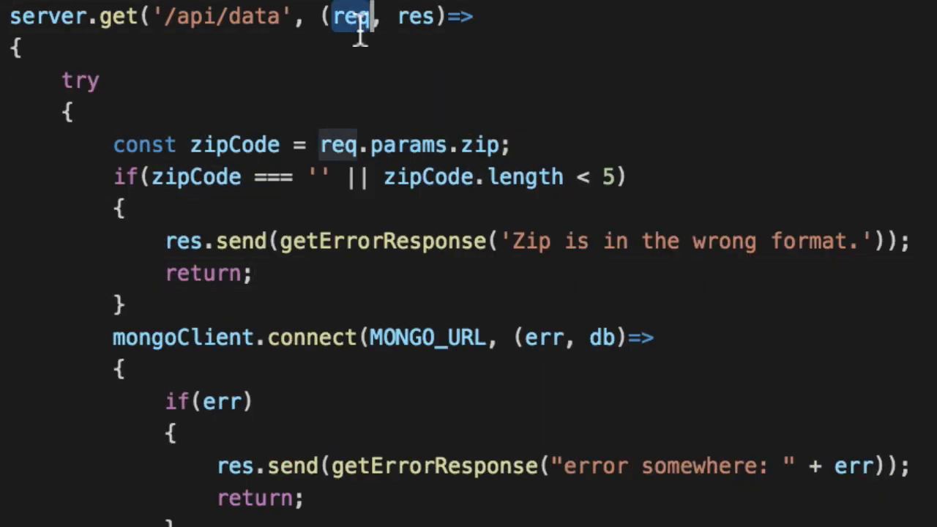